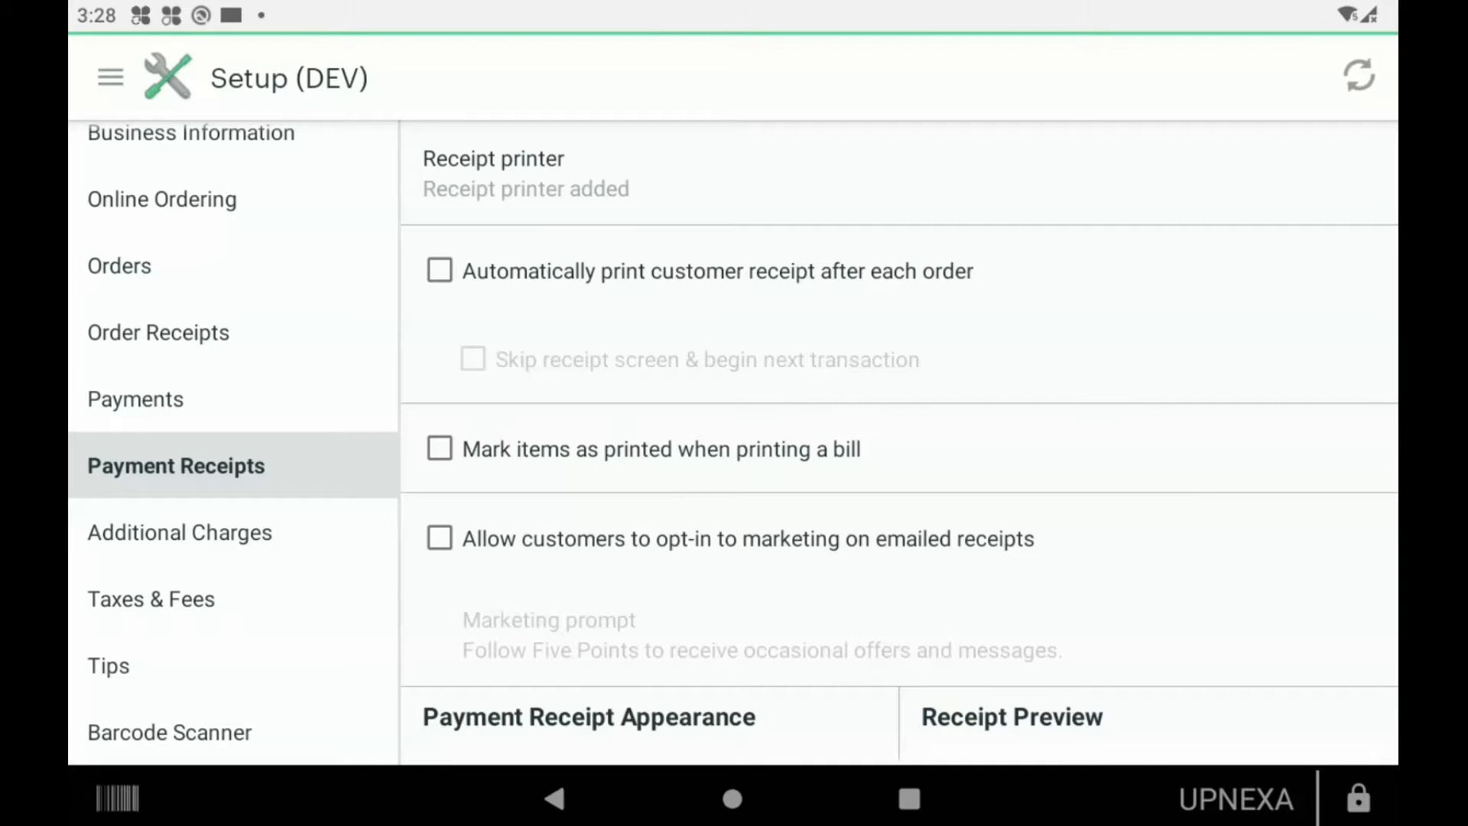
- Enable automatic customer receipt printing after each order and skipping the receipt screen
{"action": "left_click", "coordinate": [439, 269]}
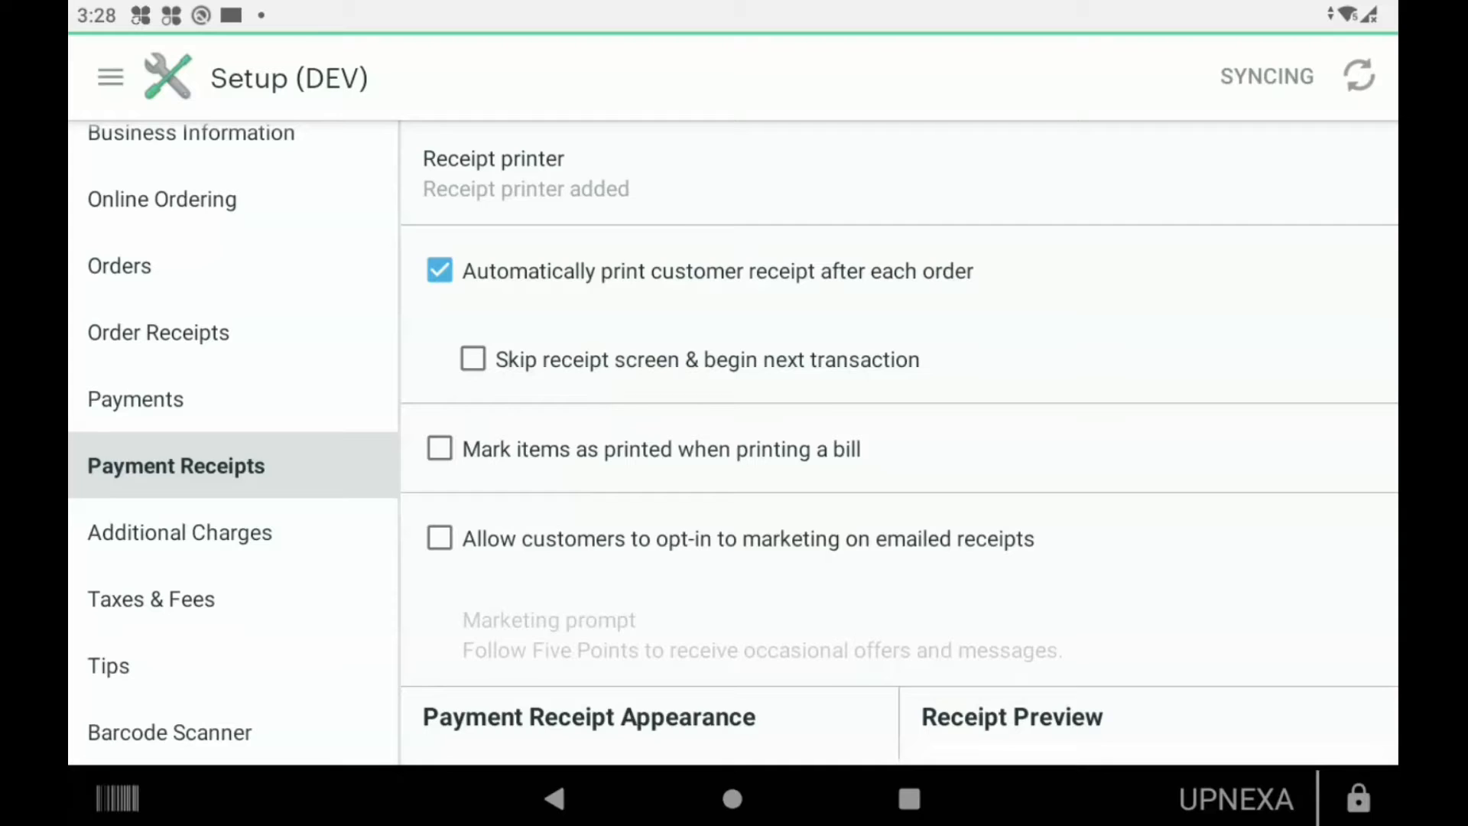
{"action": "left_click", "coordinate": [472, 358]}
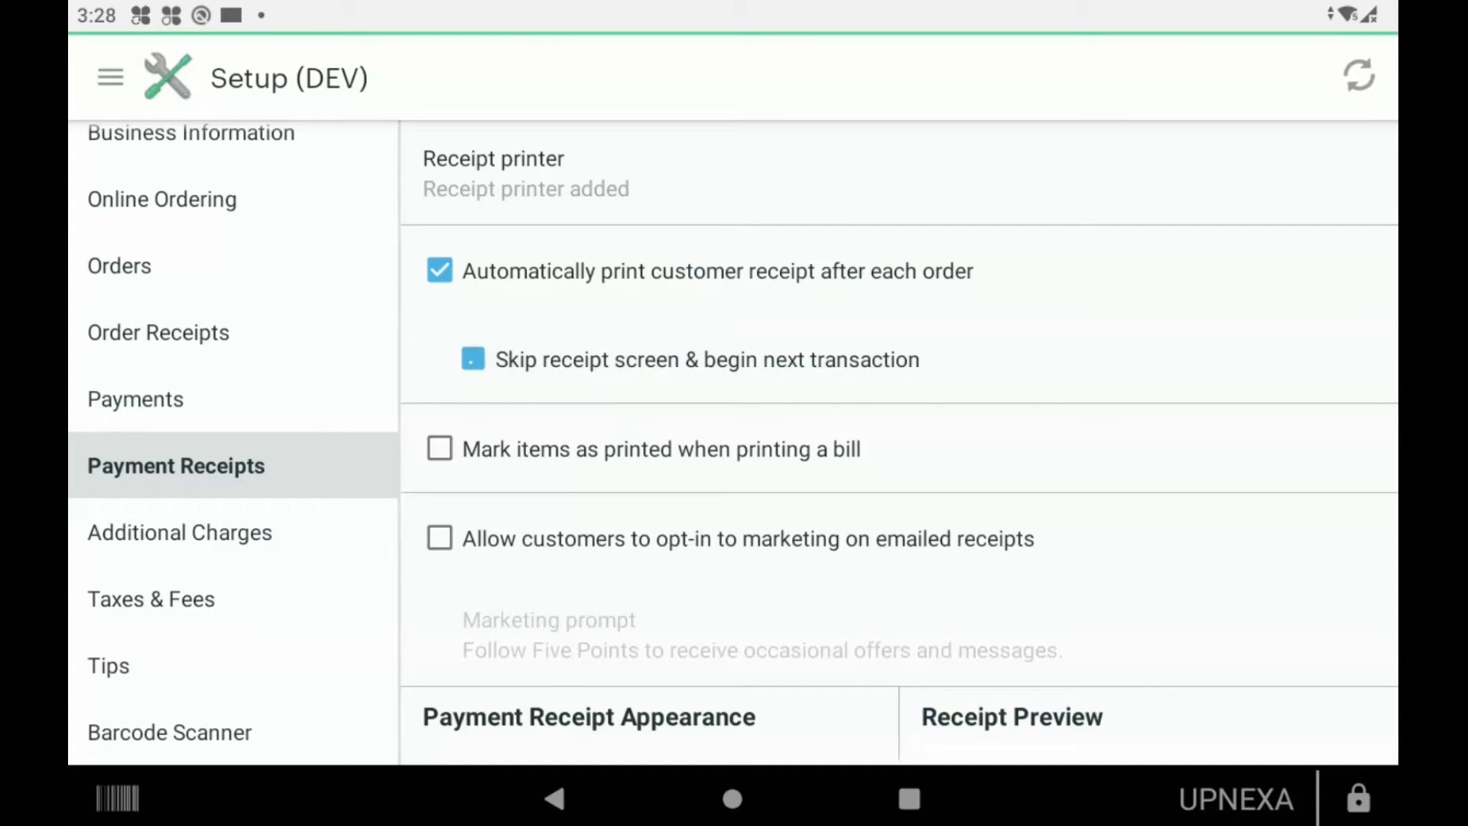
{"action": "left_click", "coordinate": [473, 359]}
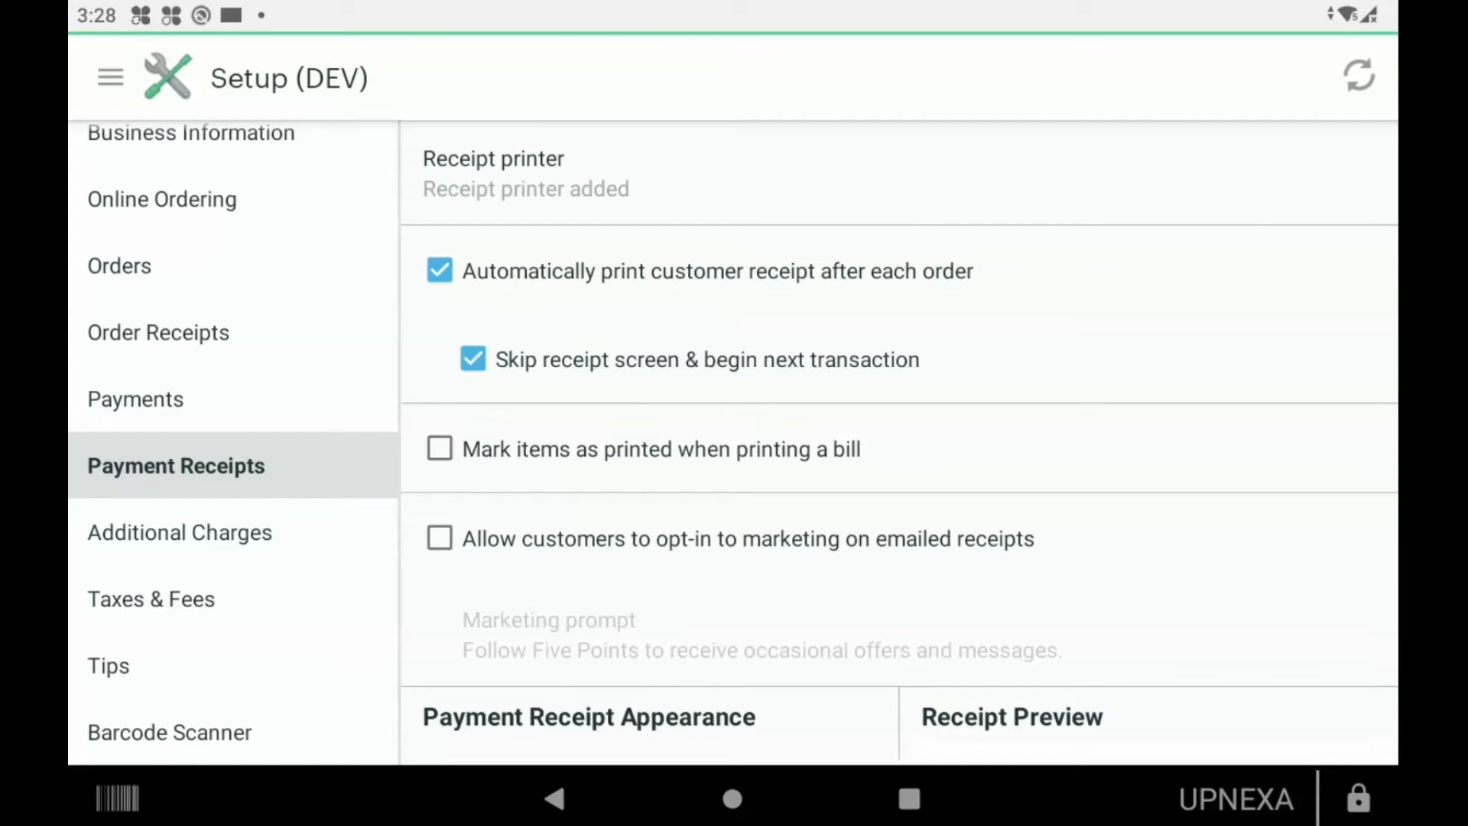
- Scroll down to the payment receipt appearance settings and the Five Points receipt preview
{"action": "scroll", "scroll_direction": "down", "scroll_amount": 3}
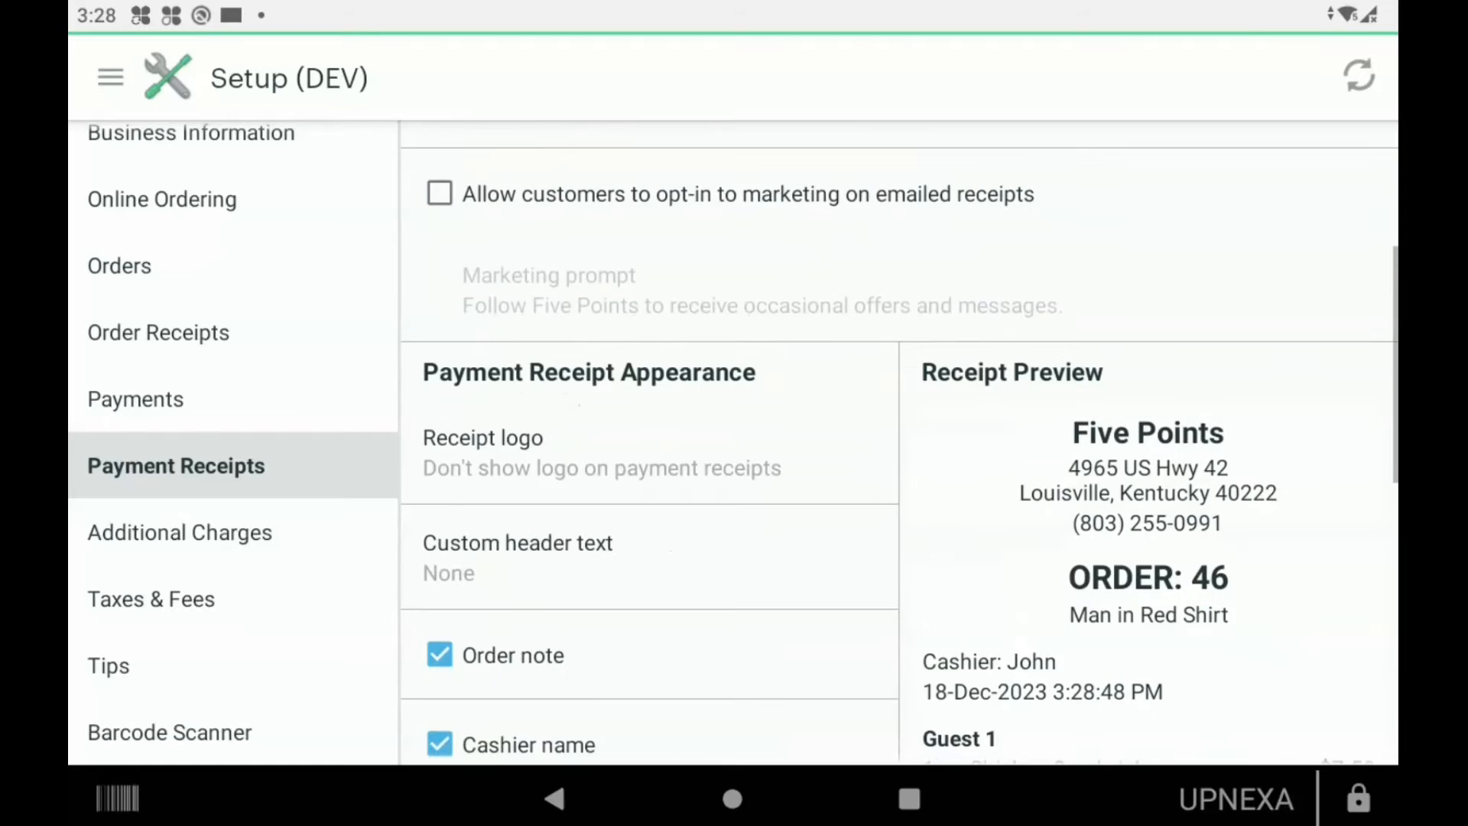
{"action": "scroll", "scroll_direction": "down", "scroll_amount": 3}
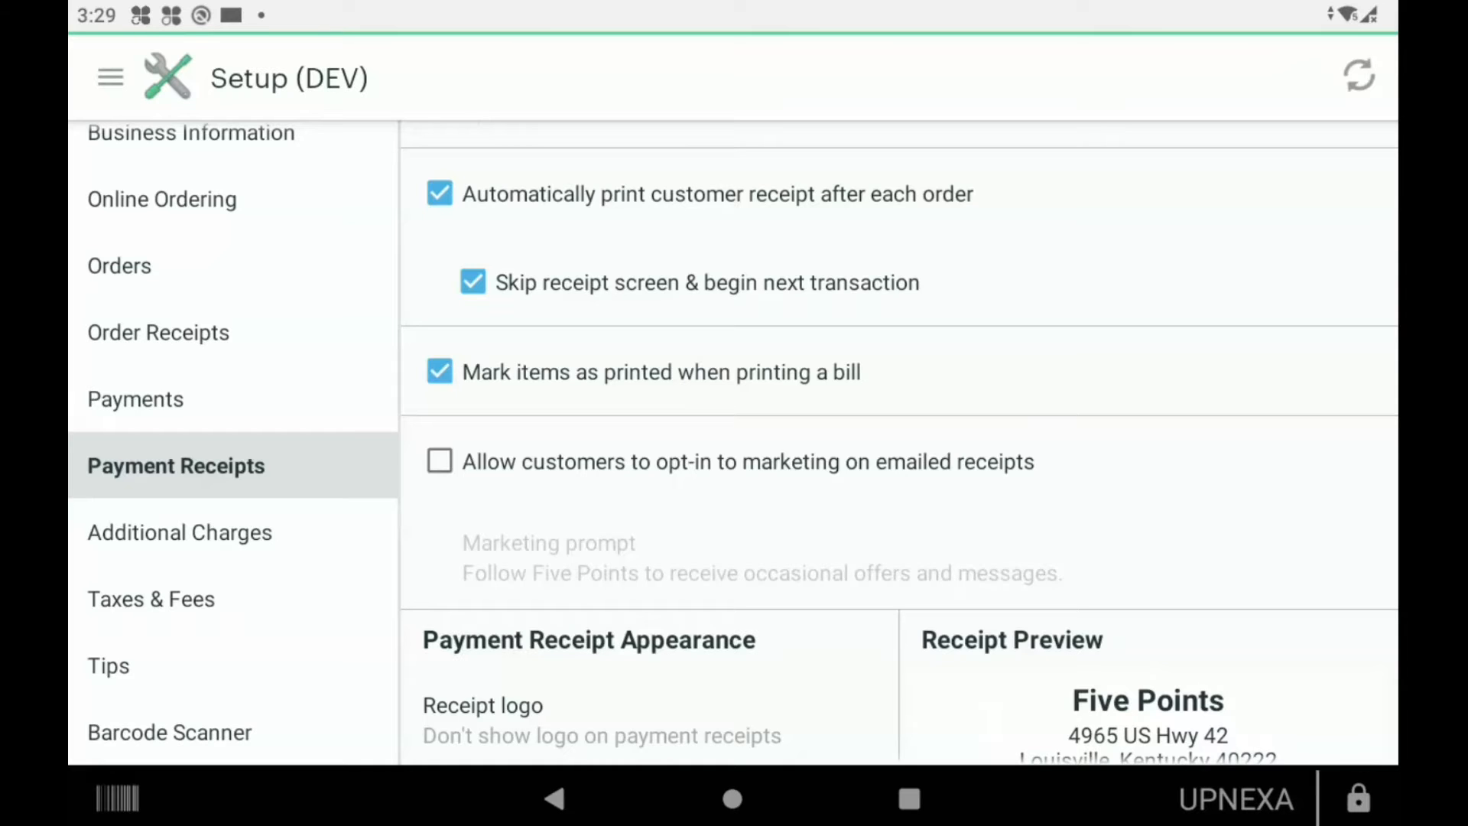
{"action": "scroll", "scroll_direction": "down", "scroll_amount": 3}
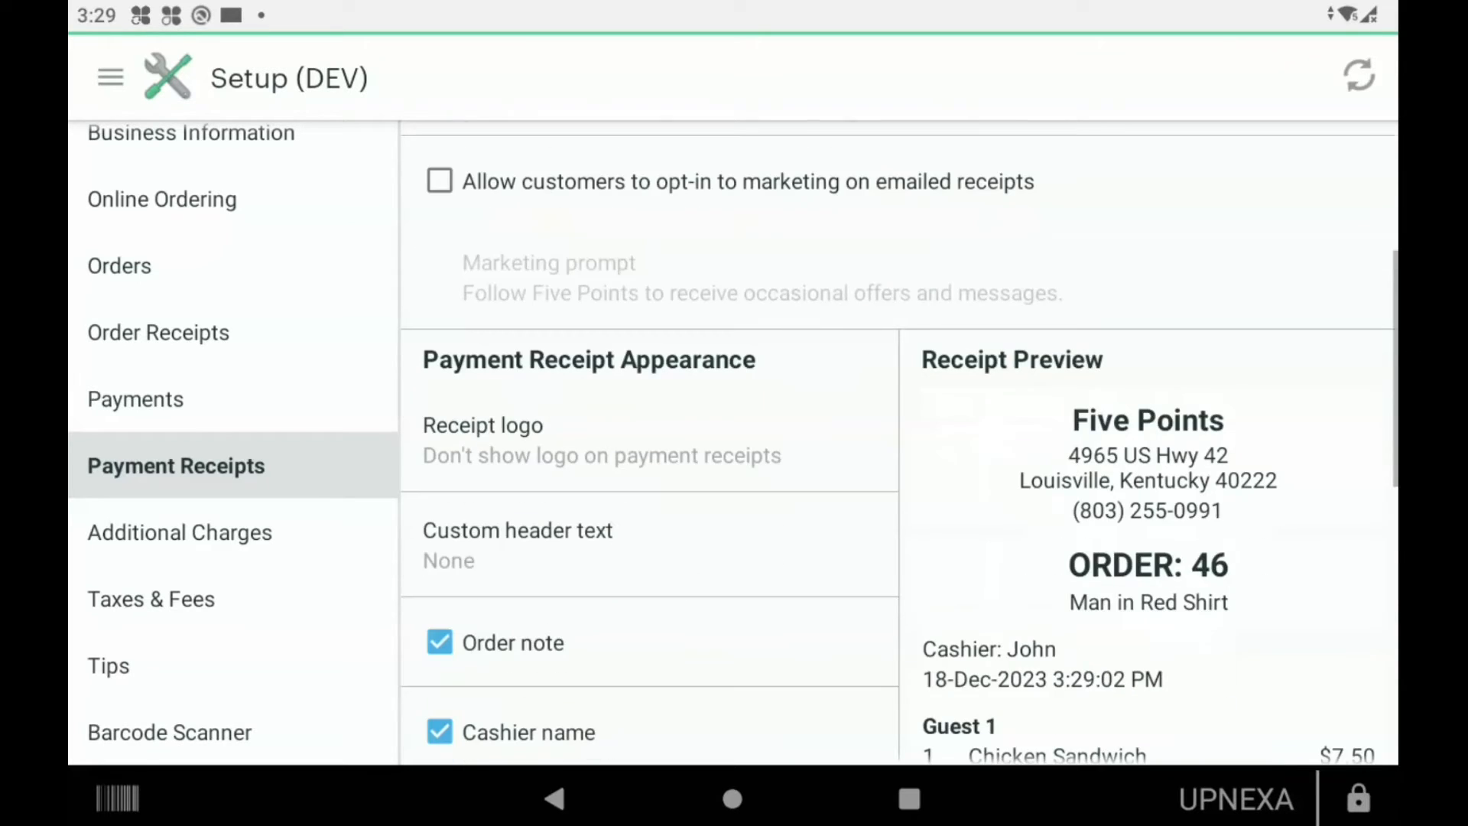
- Dismiss the receipt logo upload notice so the order note option can be unchecked
{"action": "scroll", "scroll_direction": "down", "scroll_amount": 3}
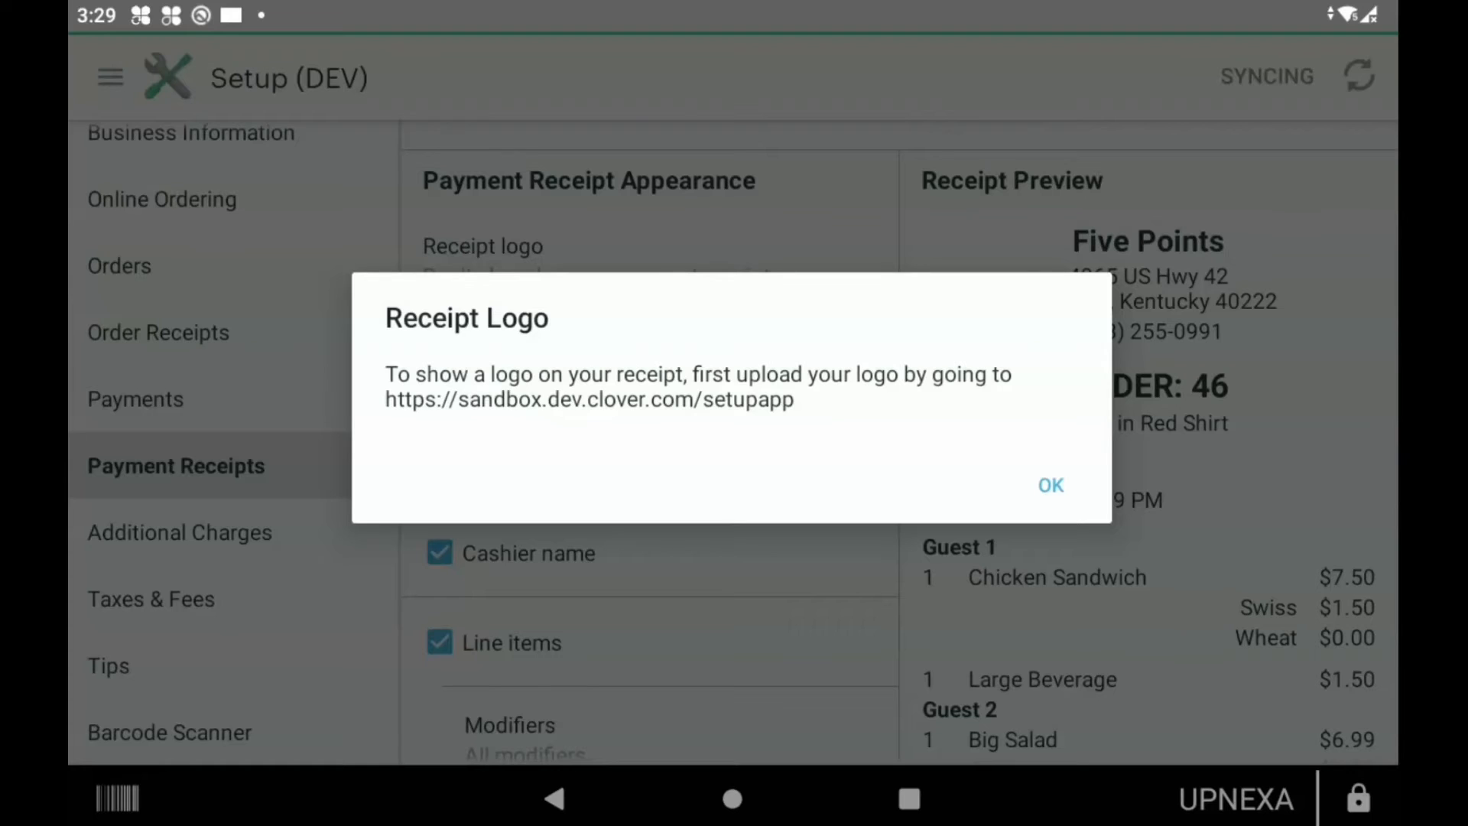
{"action": "left_click", "coordinate": [1051, 485]}
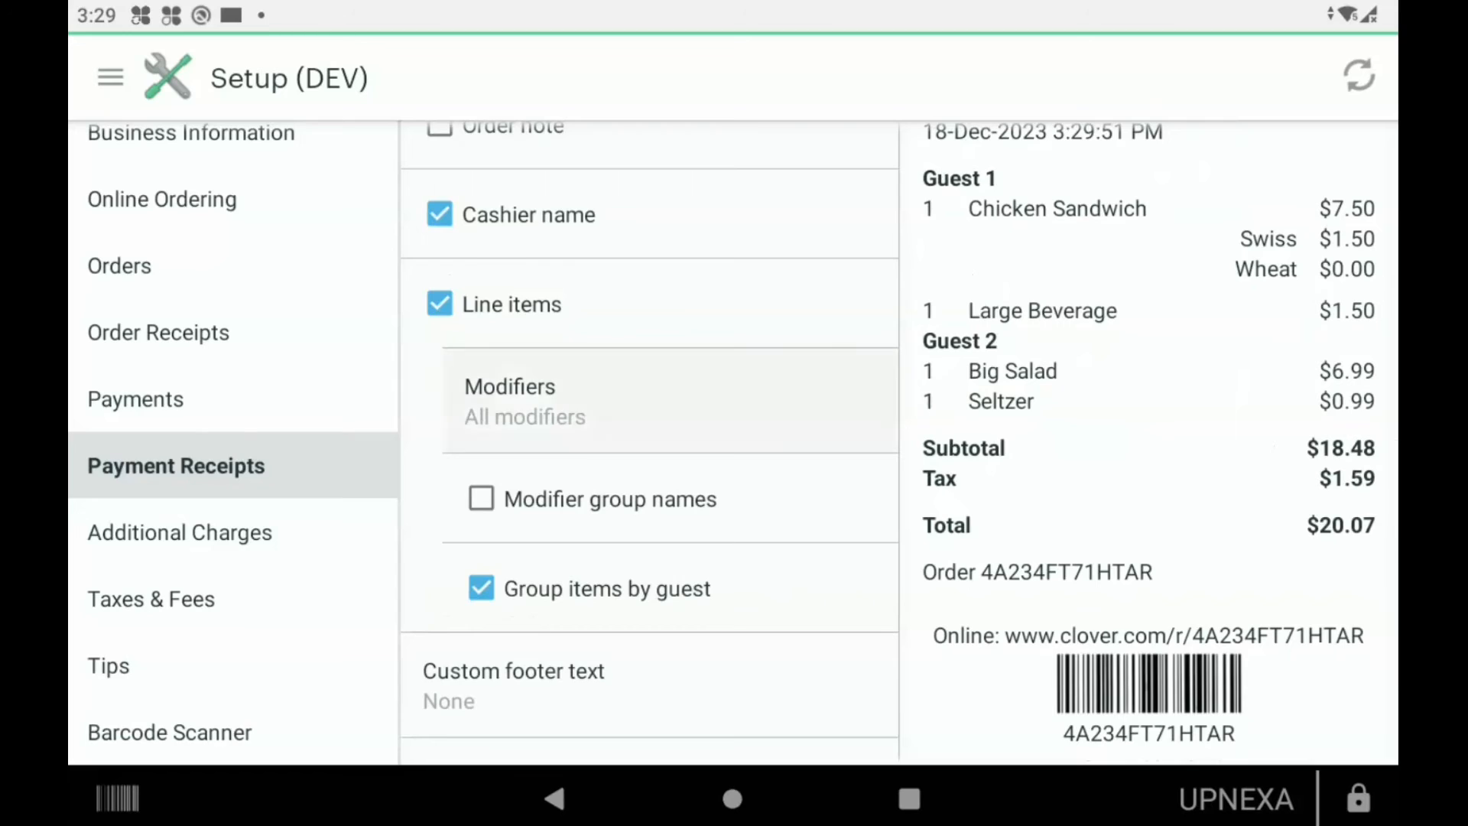
- Set receipts to show only priced modifiers and save, removing free Wheat from the preview
{"action": "left_click", "coordinate": [509, 401]}
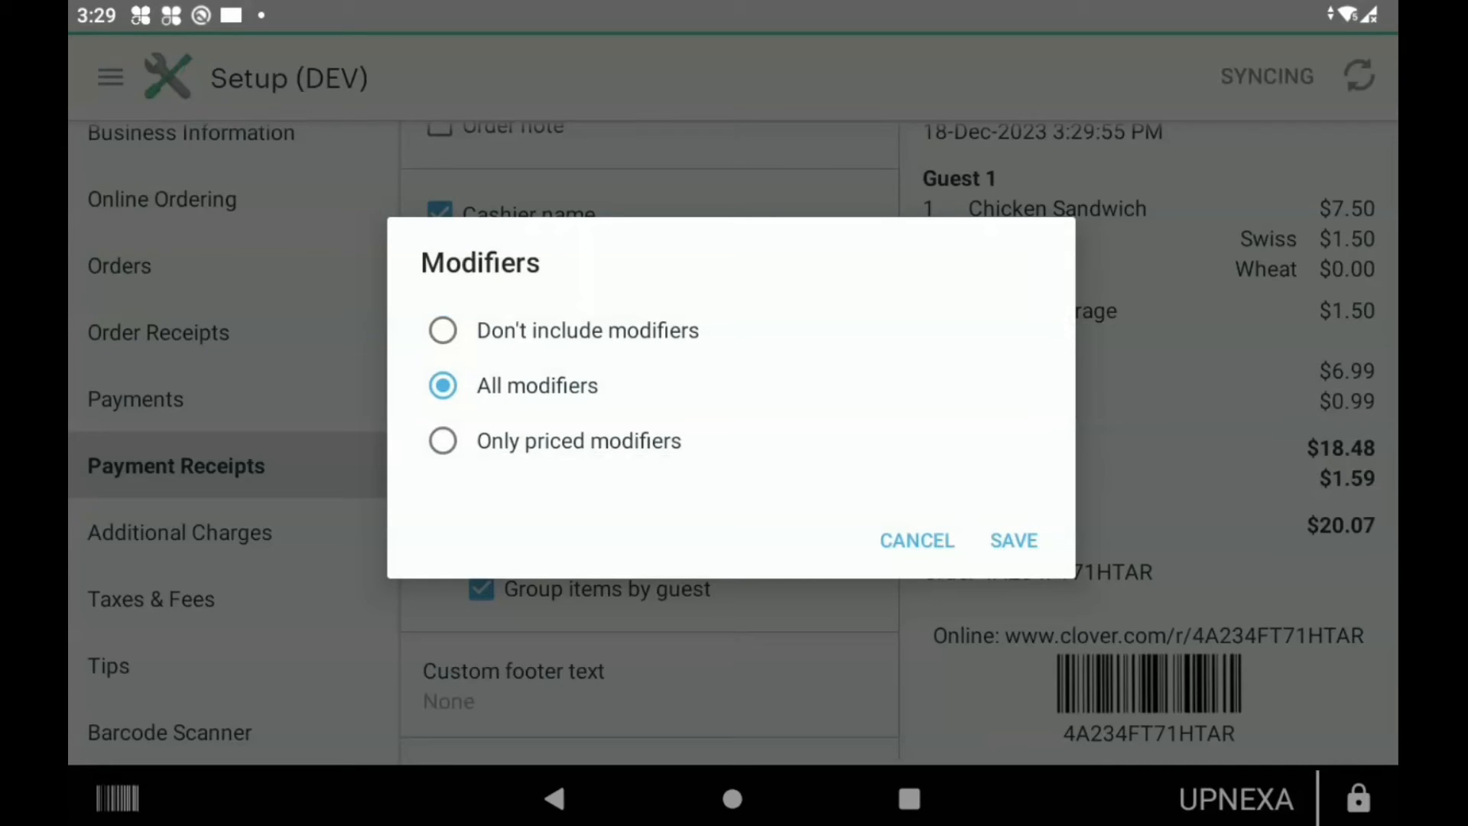
{"action": "left_click", "coordinate": [442, 440]}
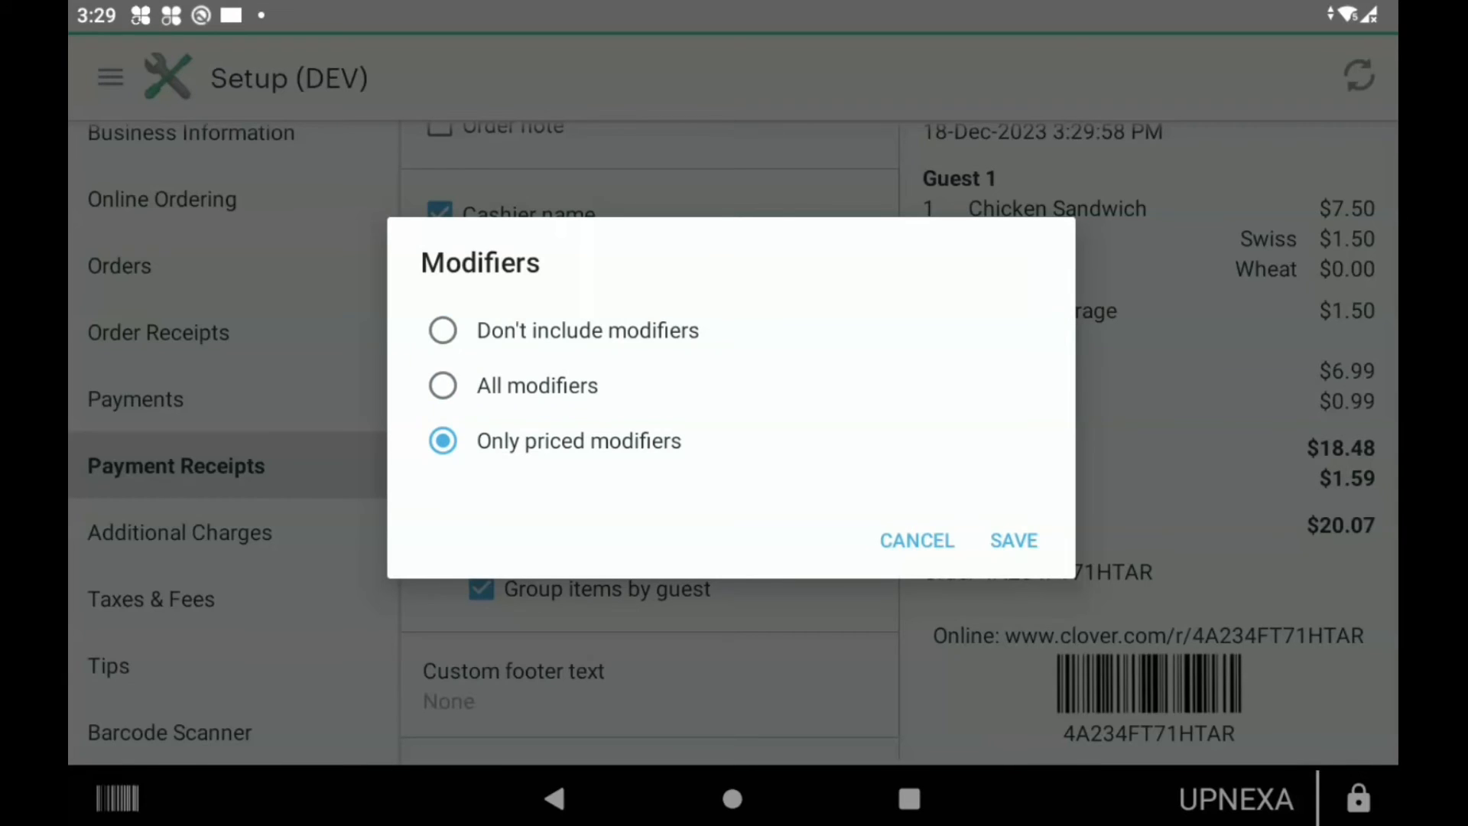
{"action": "left_click", "coordinate": [1013, 542]}
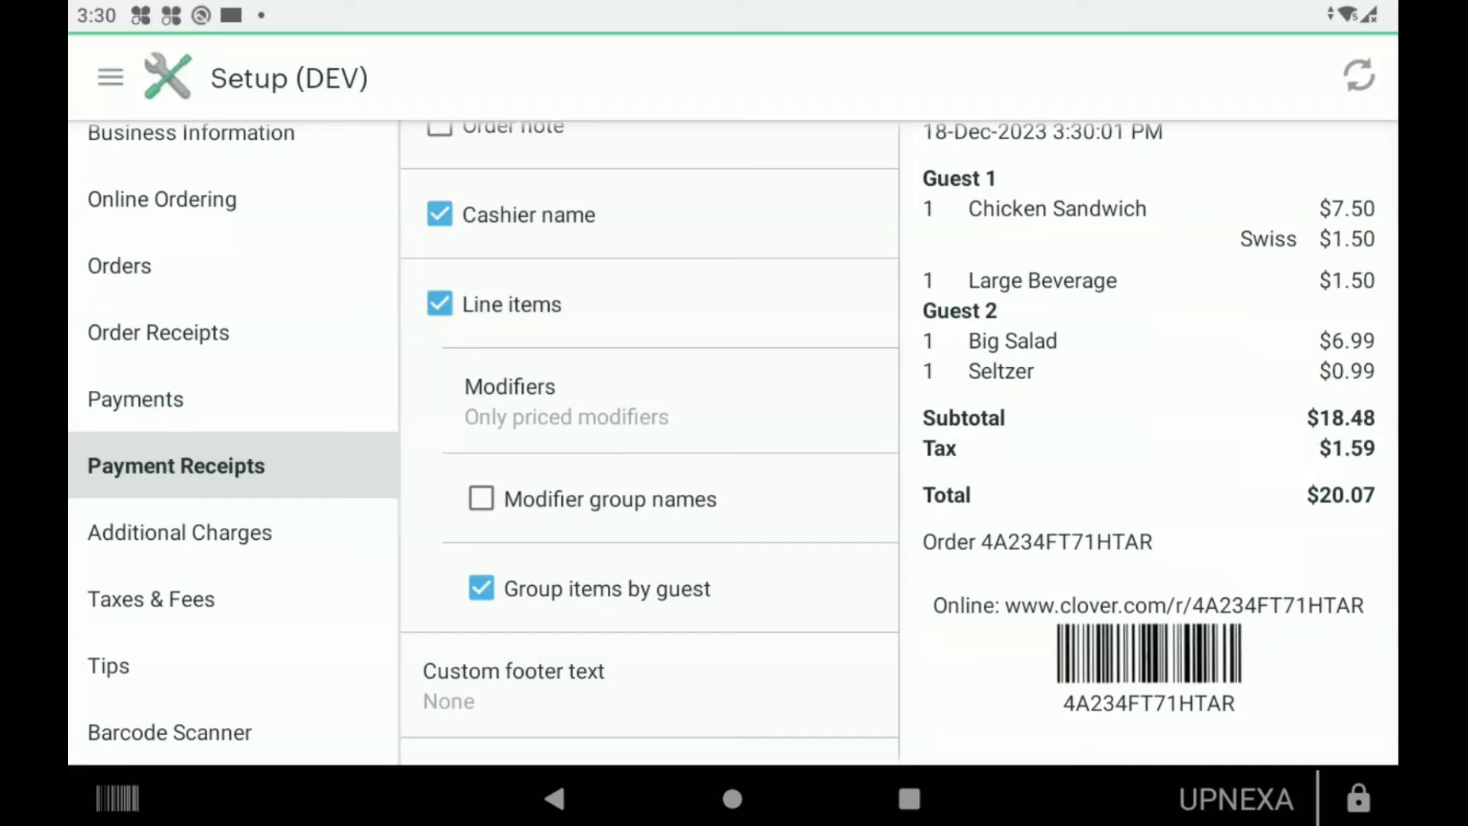
{"action": "scroll", "scroll_direction": "down", "scroll_amount": 3}
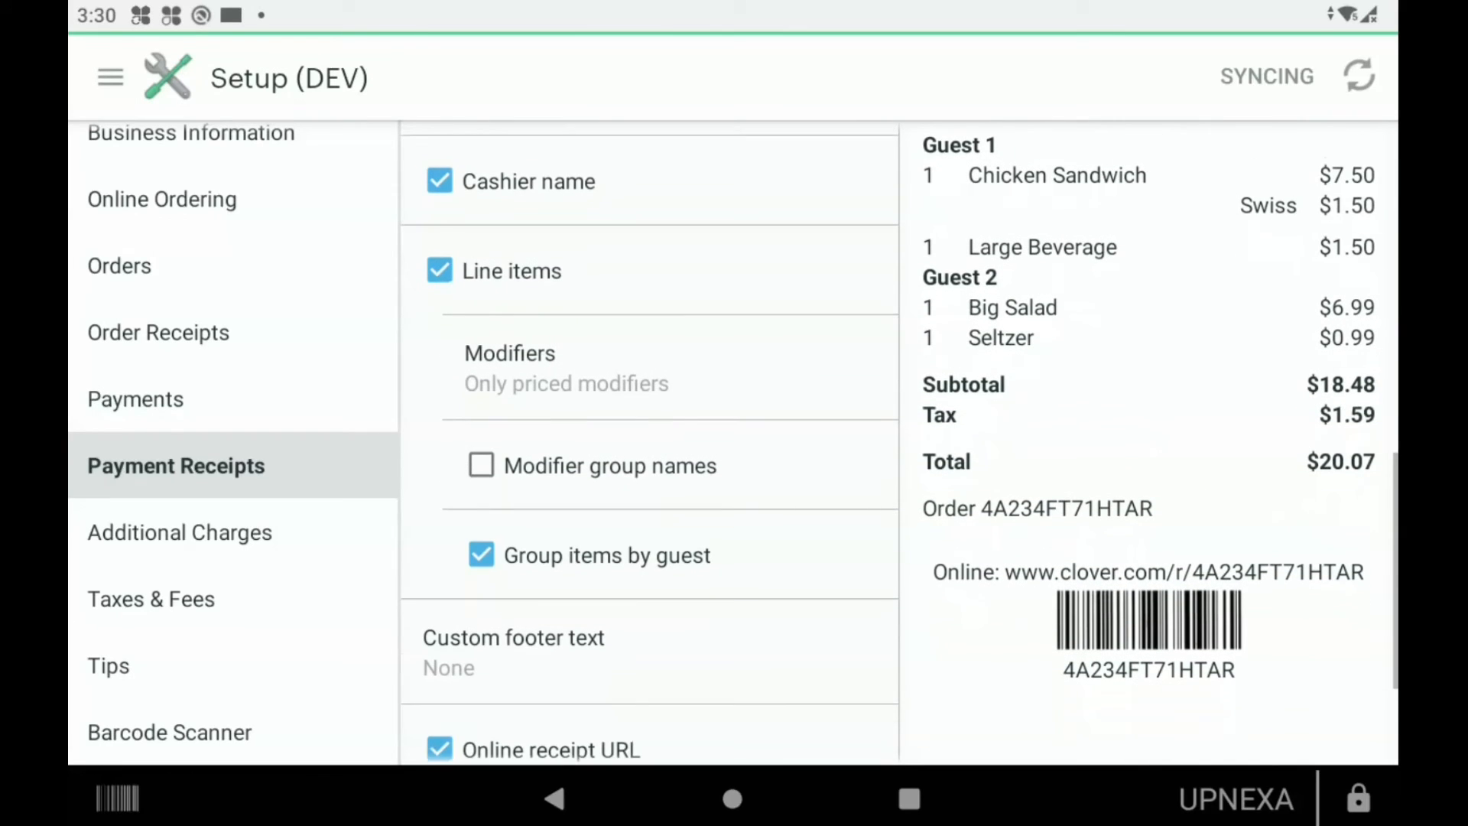
{"action": "scroll", "scroll_direction": "down", "scroll_amount": 3}
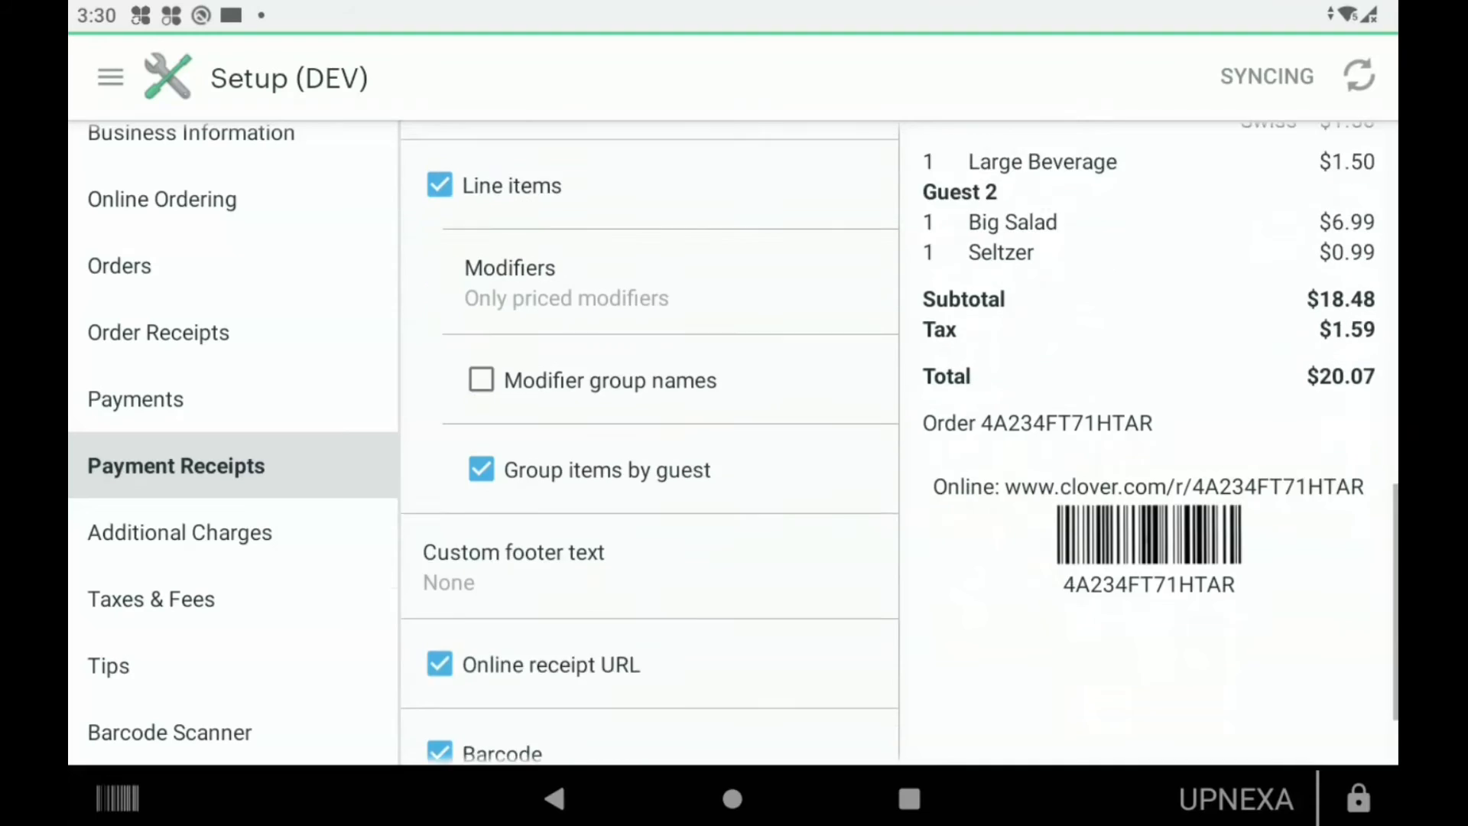
{"action": "scroll", "scroll_direction": "down", "scroll_amount": 3}
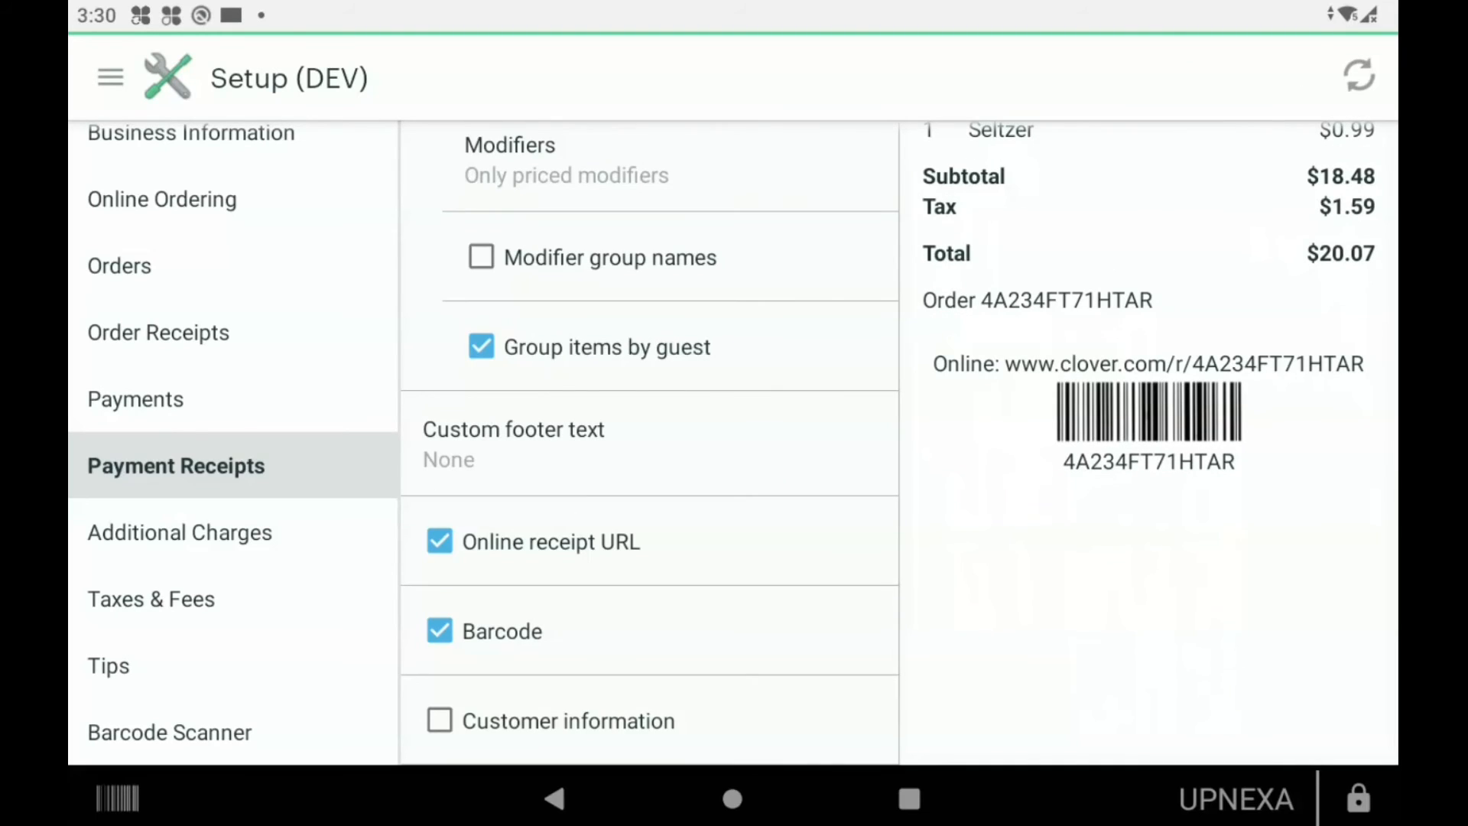